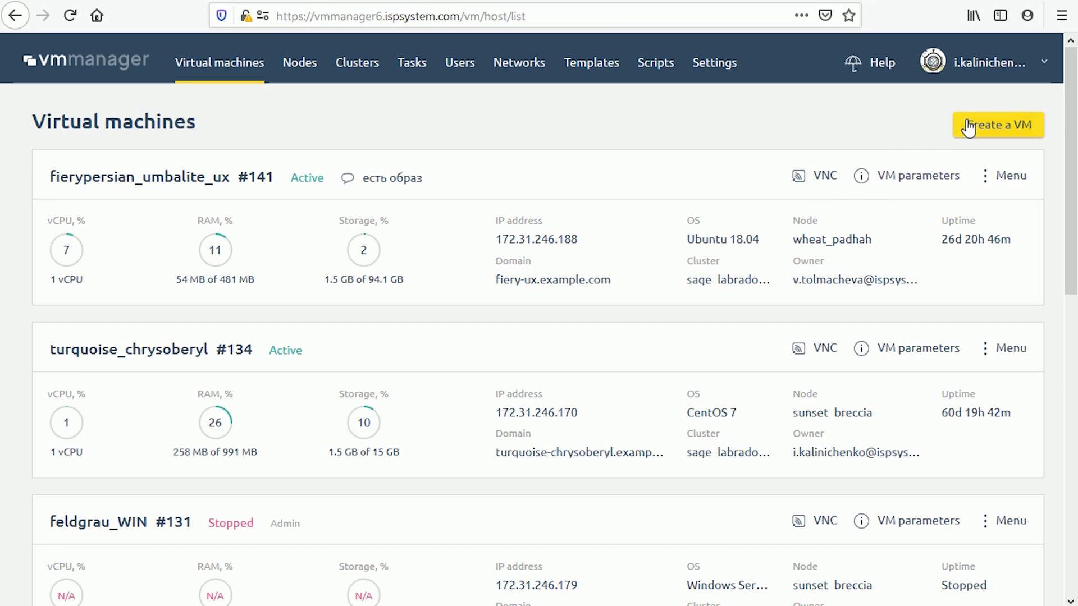
# - Begin a new virtual machine from the Virtual machines page, showing recommended configurations
pyautogui.click(997, 125)
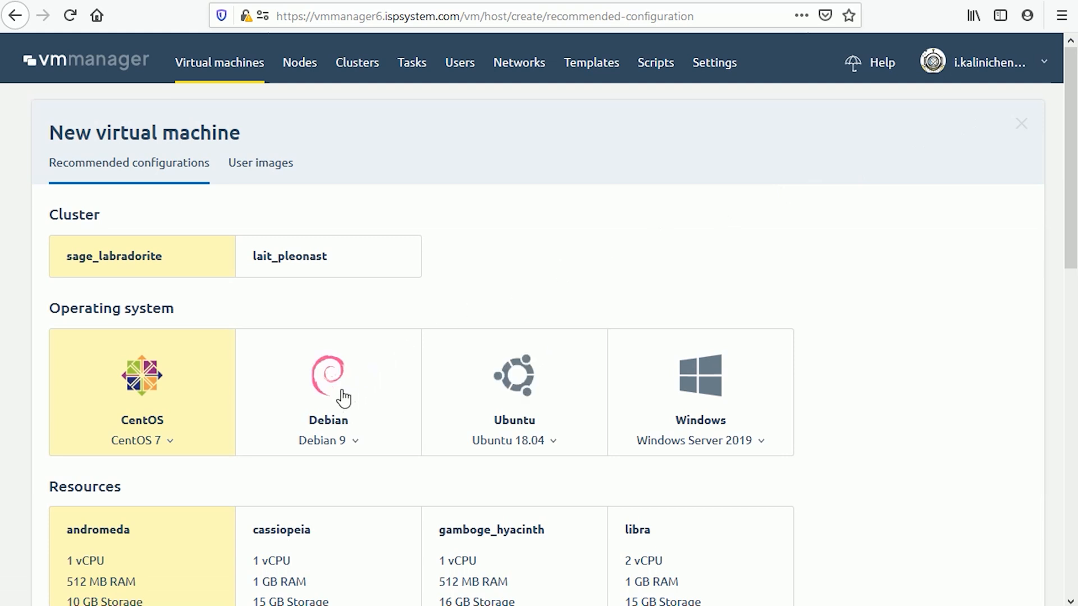
# - Choose Debian 9 as the operating system, keeping andromeda resources and no script
pyautogui.click(327, 391)
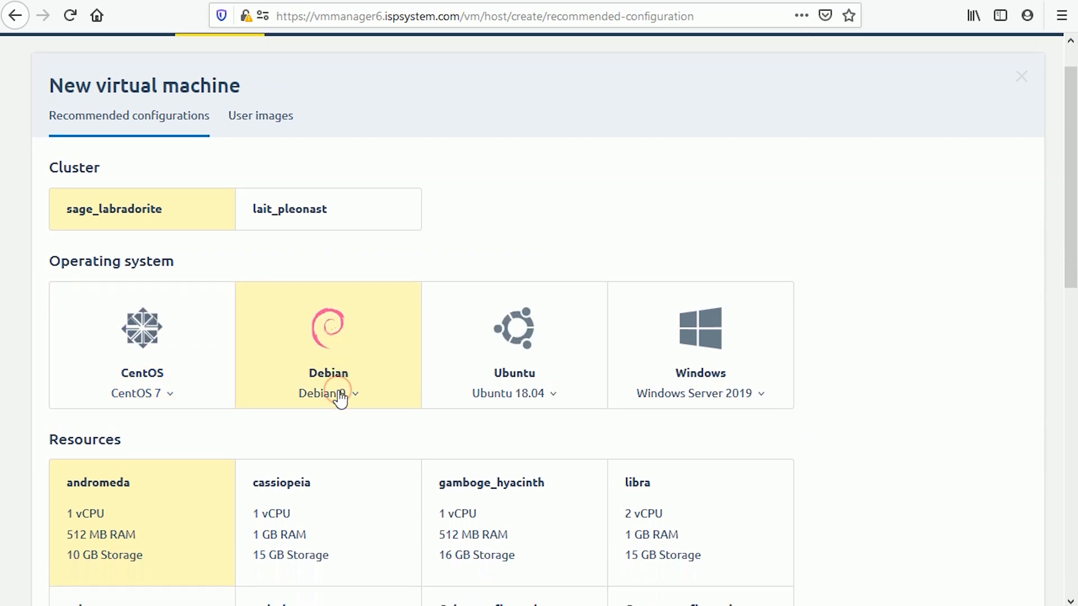
pyautogui.scroll(-3)
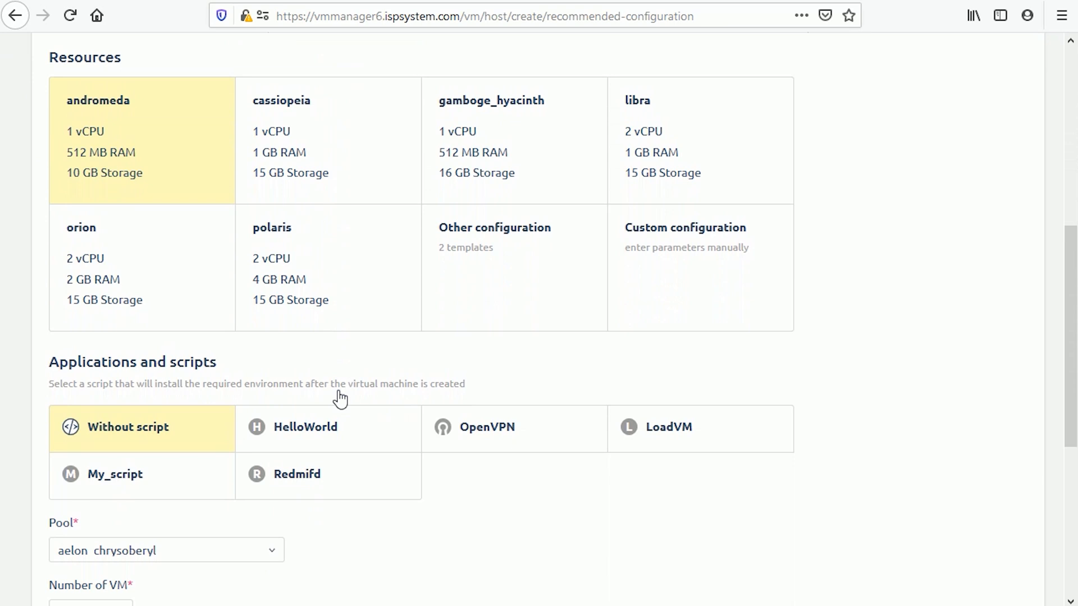
# - Copy the generated password of the VM magnolia_emerald to the clipboard
pyautogui.scroll(-3)
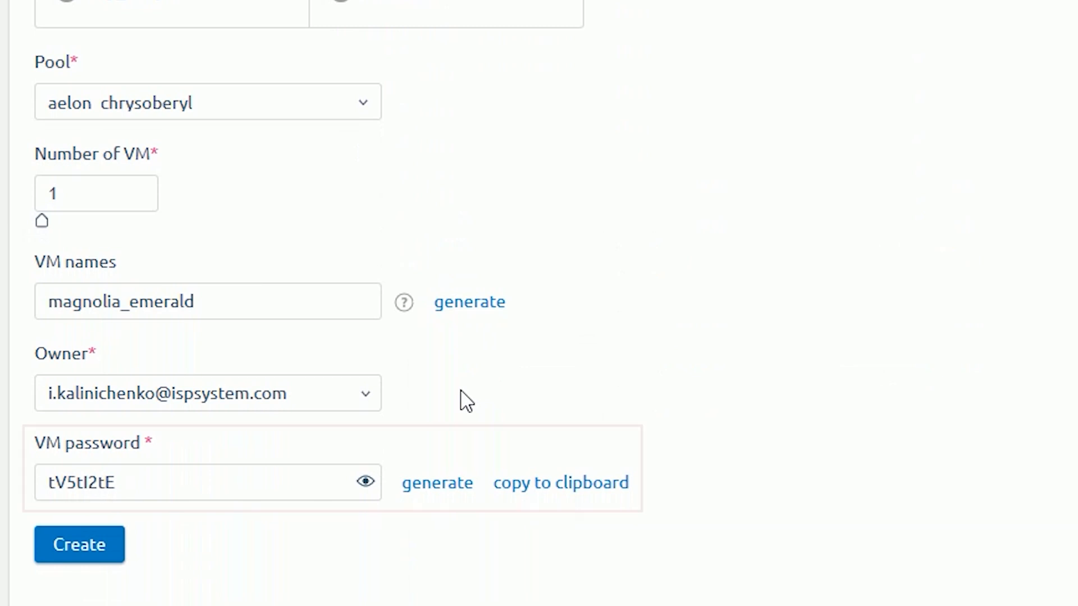
pyautogui.scroll(3)
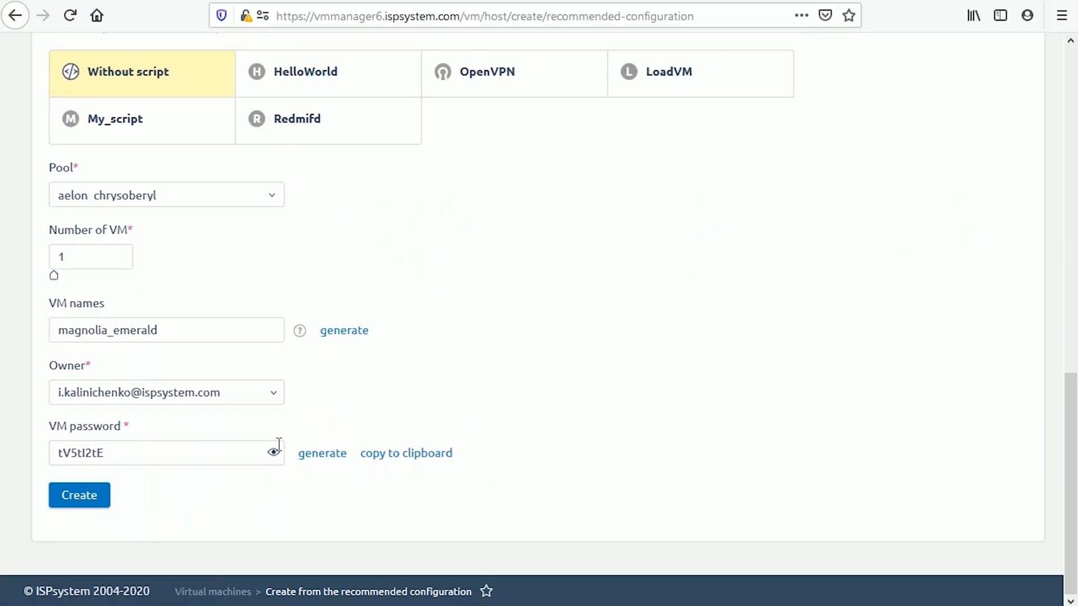
pyautogui.click(405, 452)
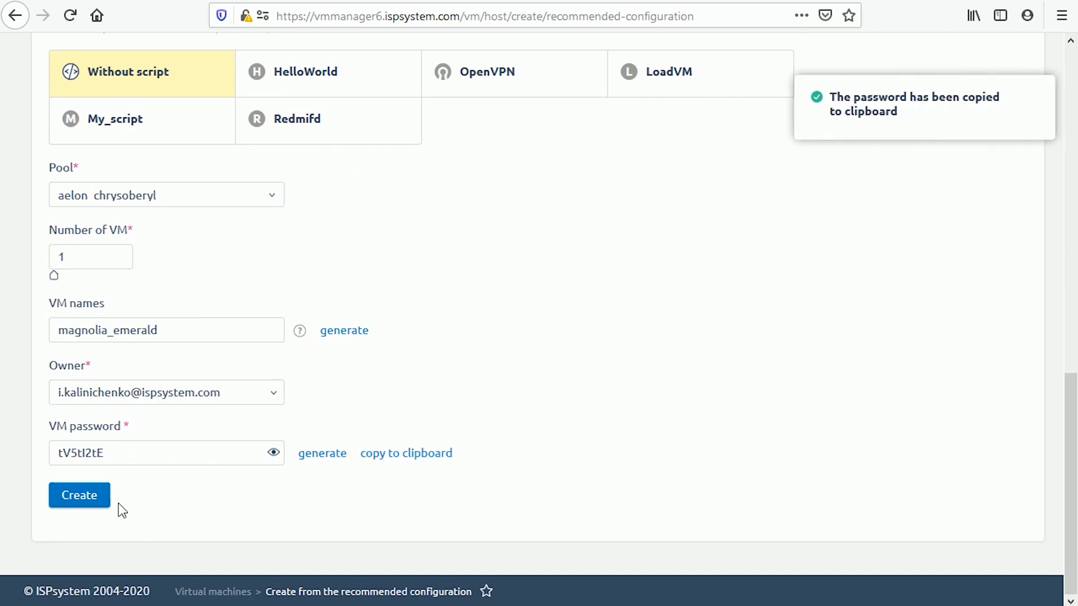
# - Create magnolia_emerald so it appears as an Active Debian 9 VM in the list
pyautogui.click(78, 495)
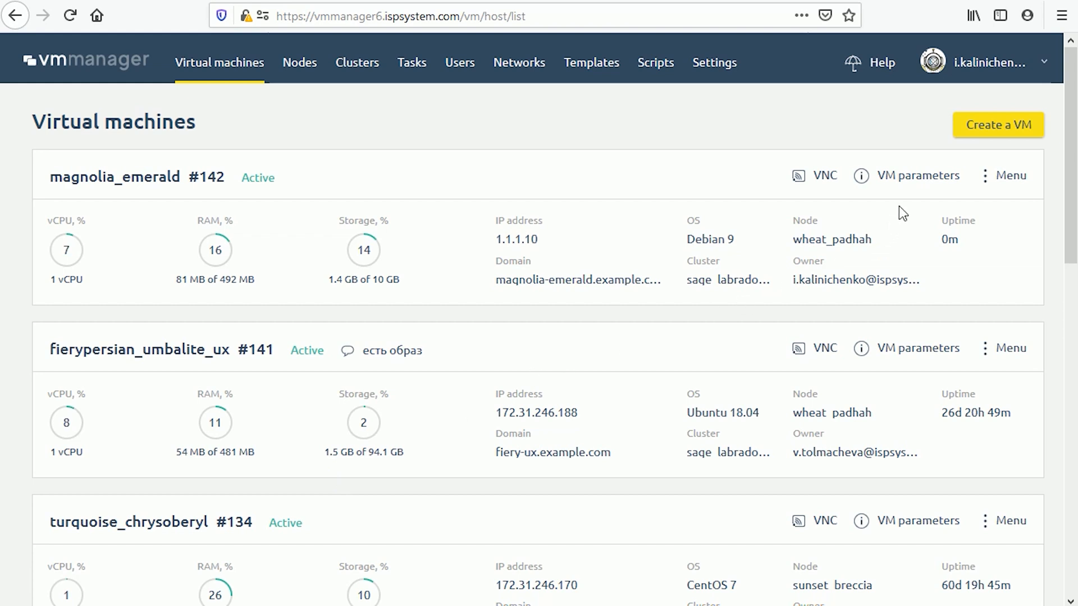
pyautogui.click(997, 125)
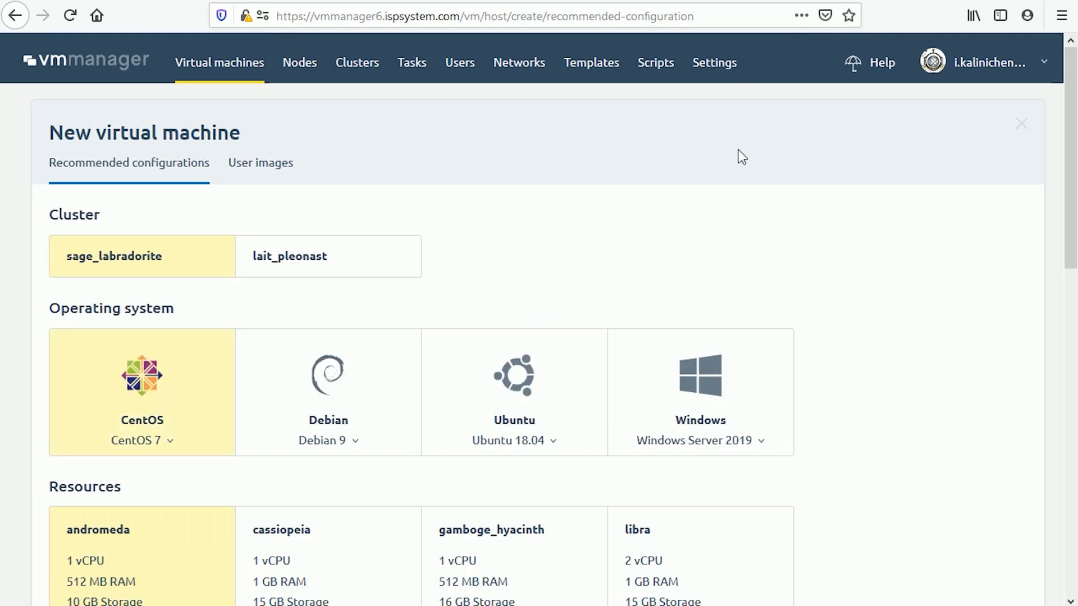
pyautogui.click(260, 163)
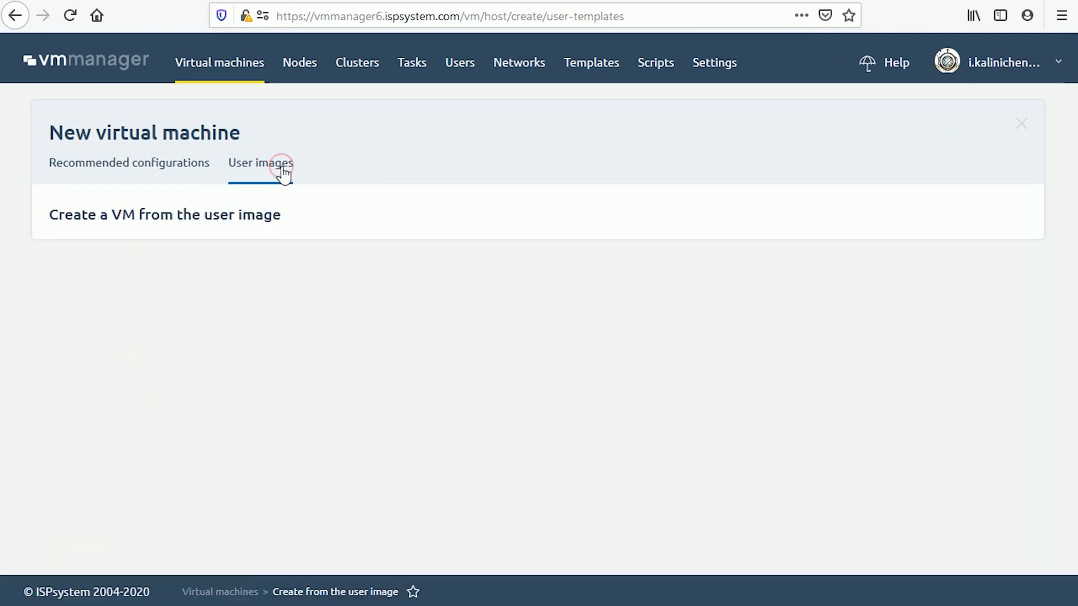
pyautogui.click(260, 163)
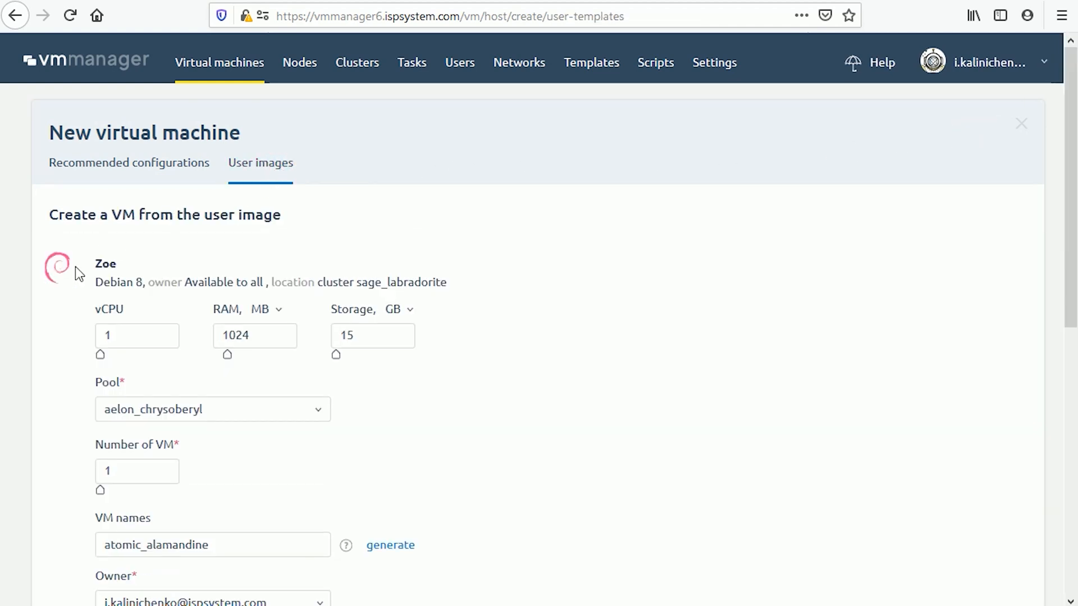
pyautogui.scroll(-3)
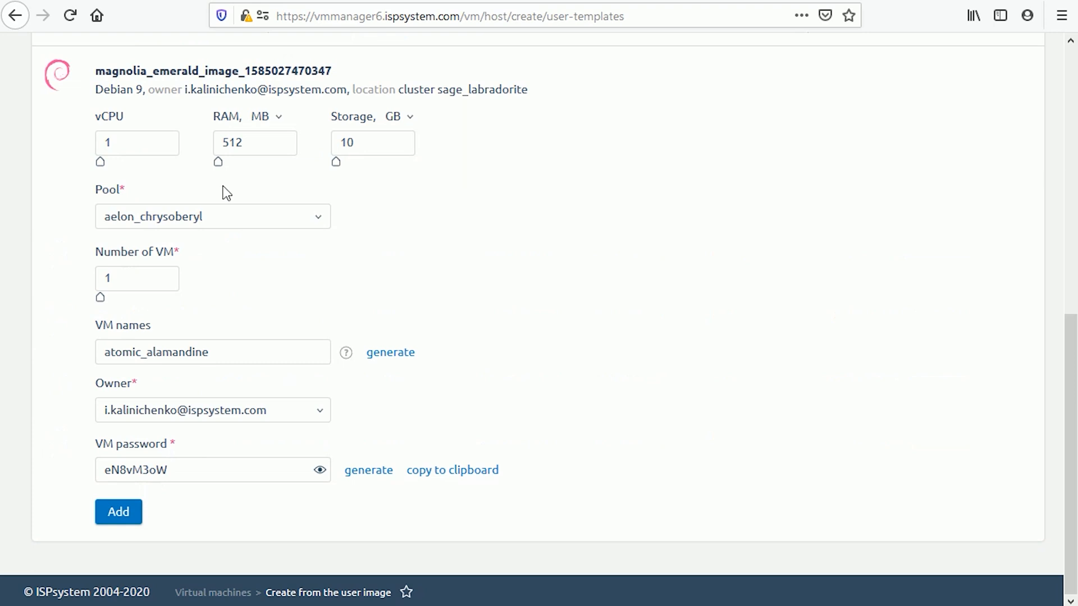
# - Copy atomic_alamandine's password to the clipboard and add the VM from the magnolia_emerald image
pyautogui.click(136, 277)
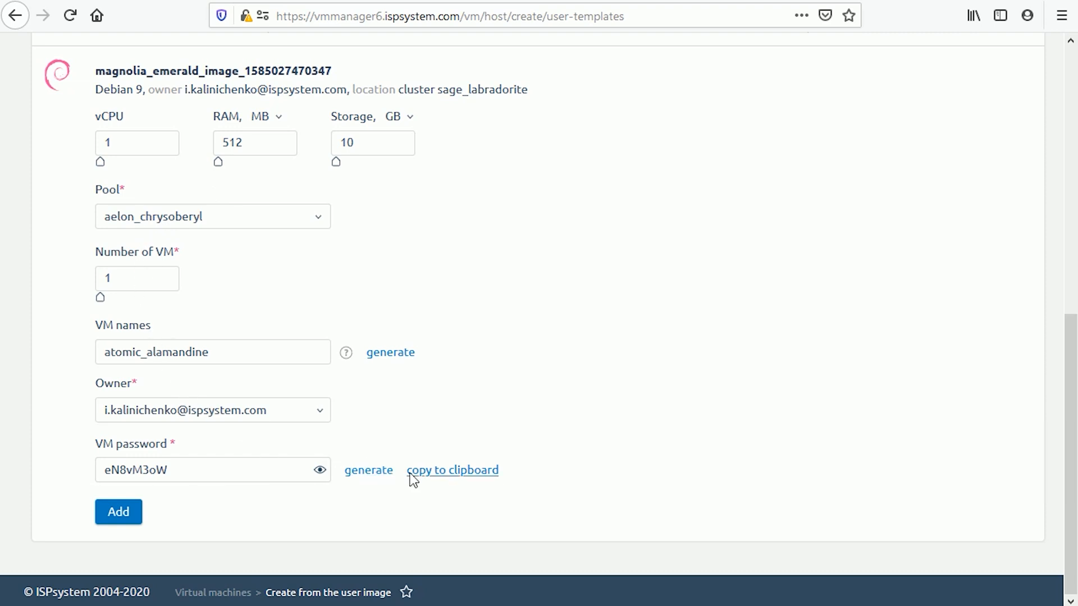
pyautogui.click(453, 471)
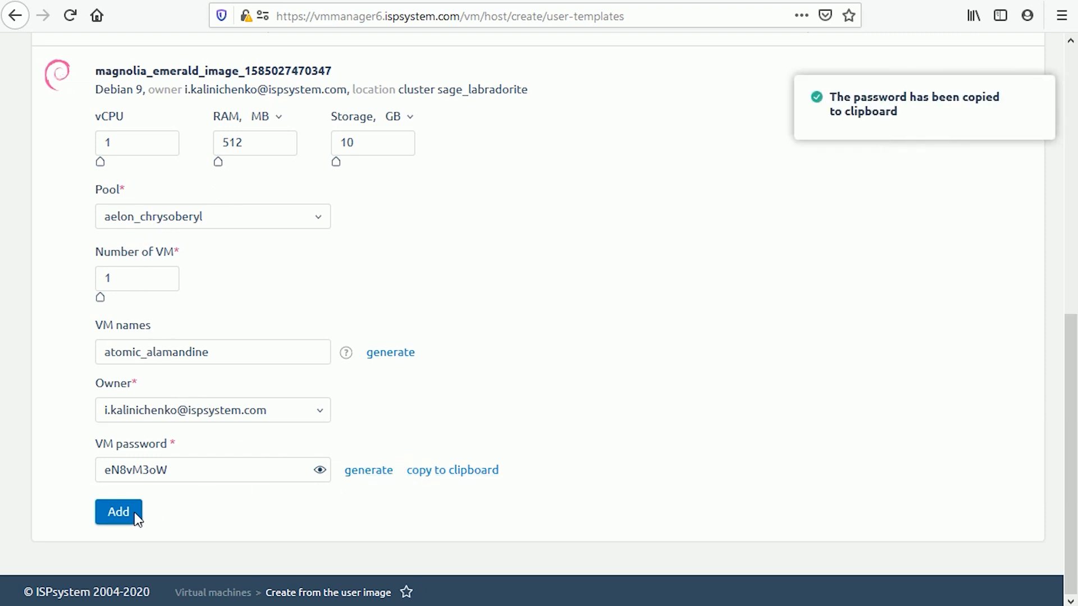
pyautogui.click(118, 511)
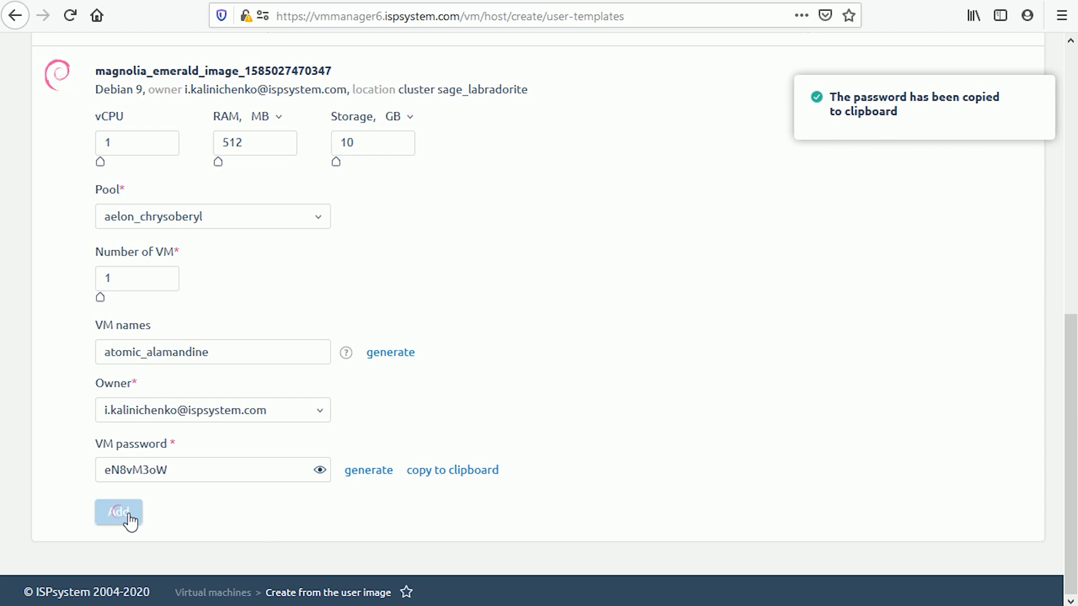